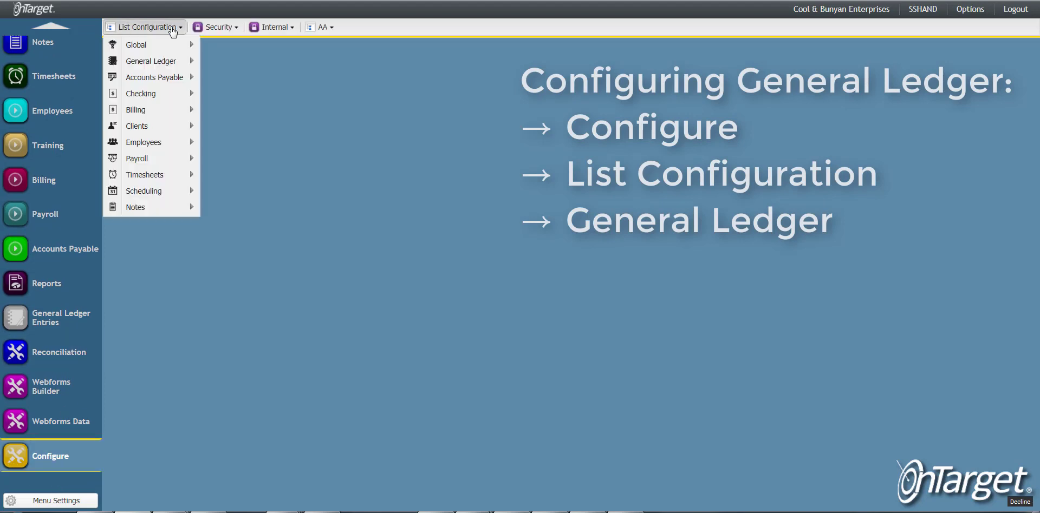
pyautogui.moveTo(149, 62)
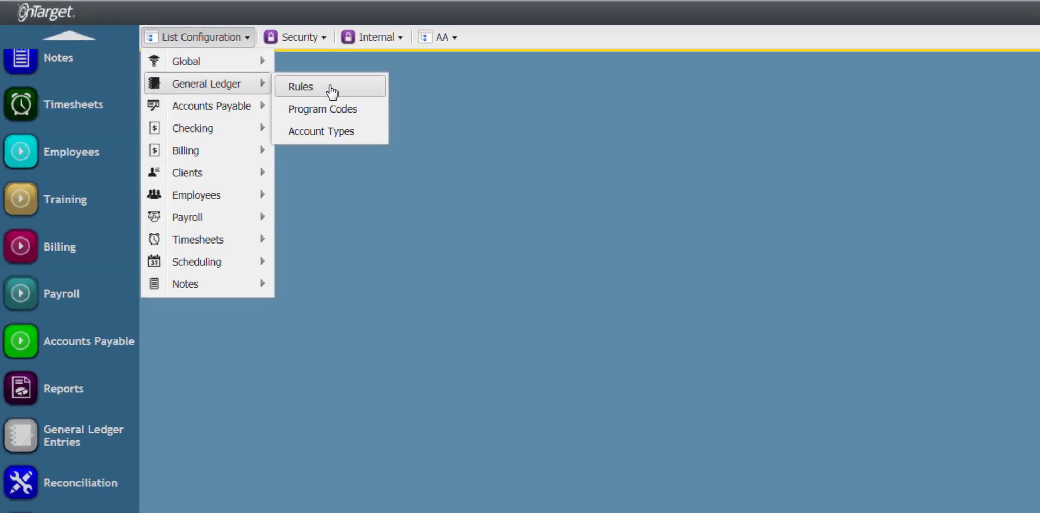
pyautogui.moveTo(355, 135)
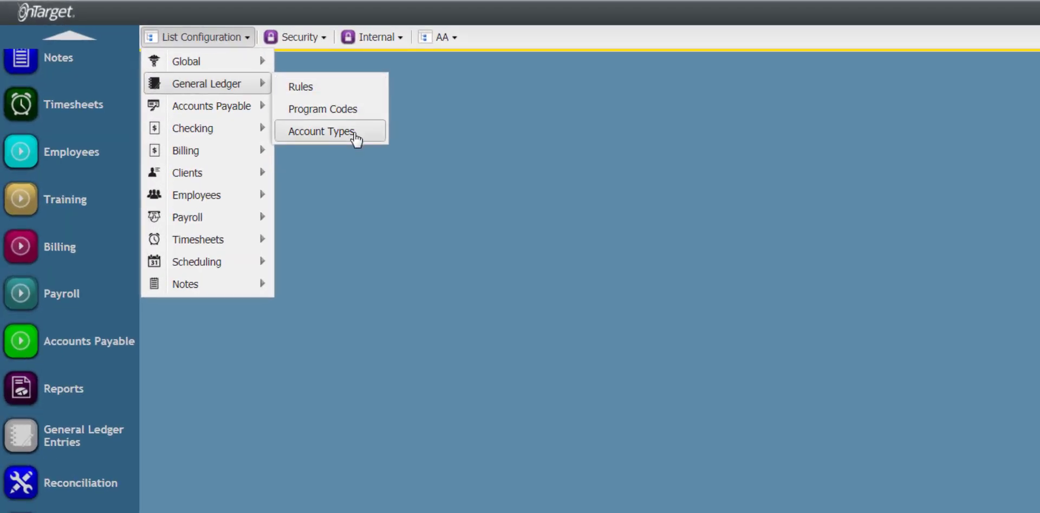
pyautogui.moveTo(332, 89)
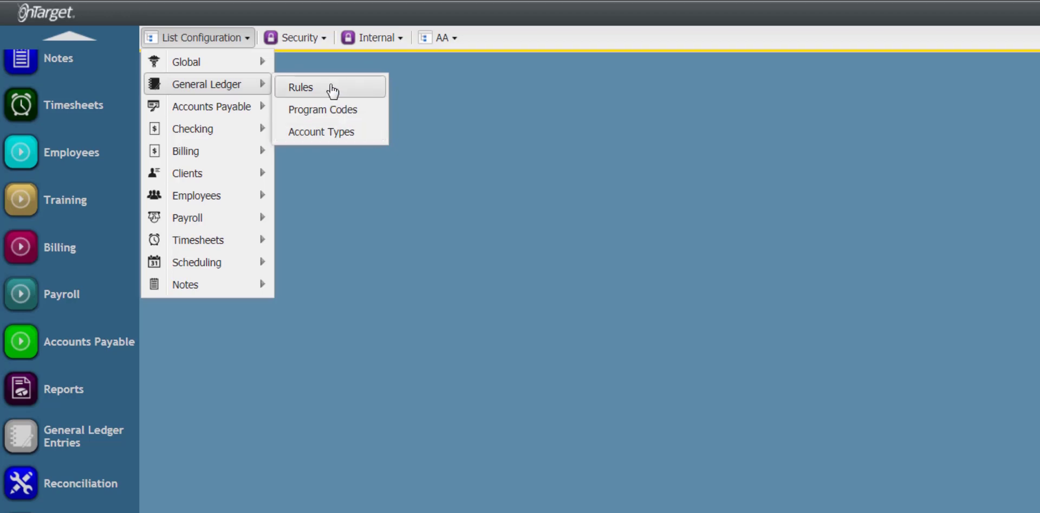
# Show the GL Rules with January fiscal start, journal number 3274 and empty close-book date
pyautogui.click(300, 88)
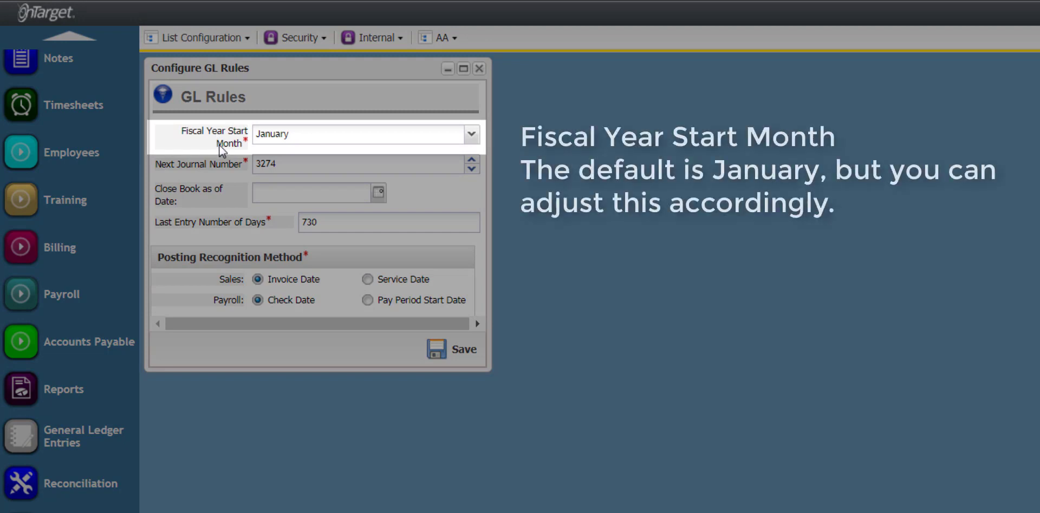
pyautogui.moveTo(230, 157)
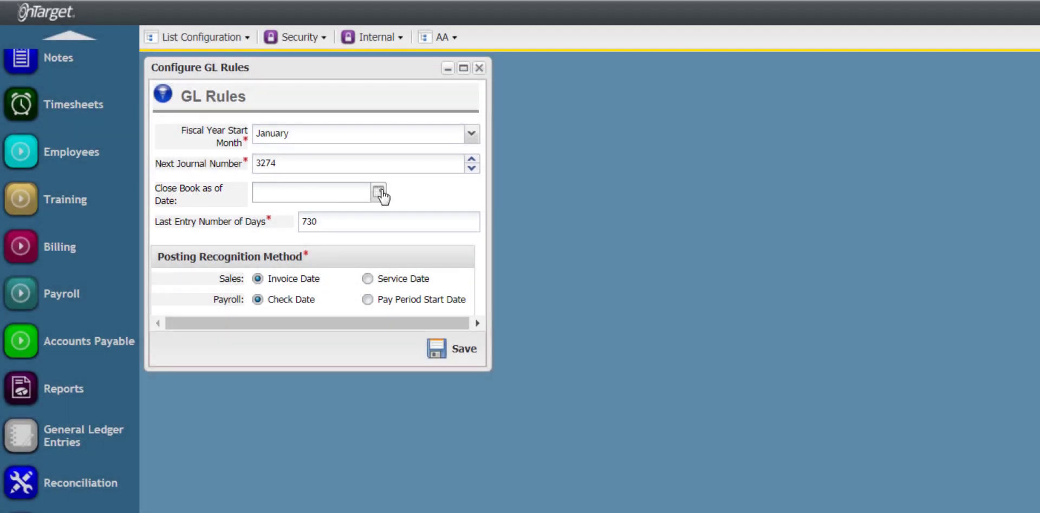
# Set the GL Rules close-book date to 11/30/2018, keeping Invoice Date and Check Date posting
pyautogui.write('11/30/2018')
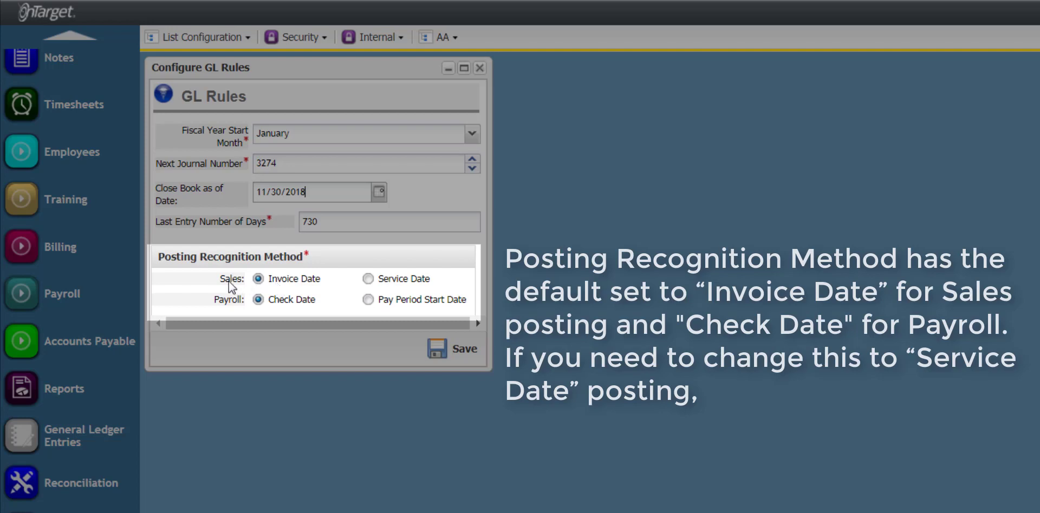
pyautogui.moveTo(226, 314)
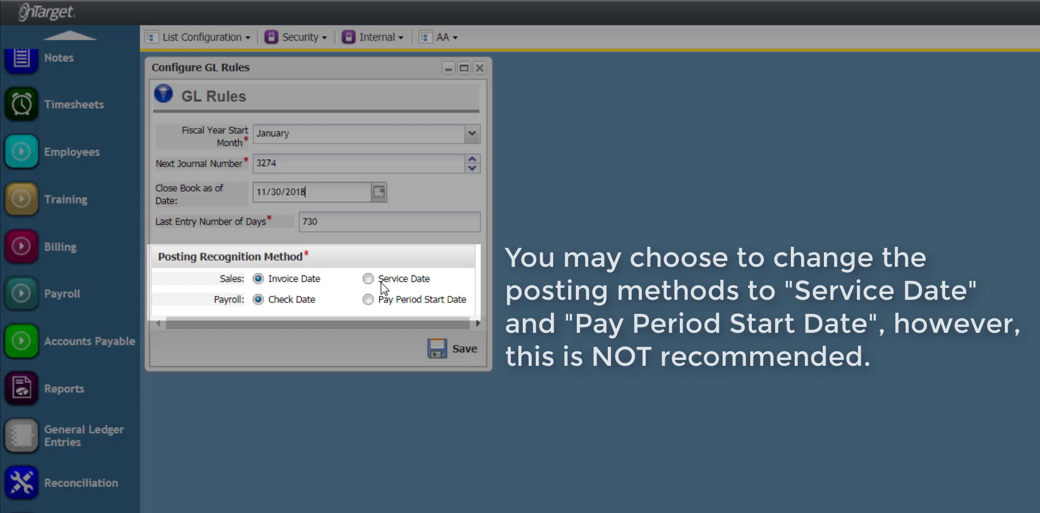
pyautogui.moveTo(413, 317)
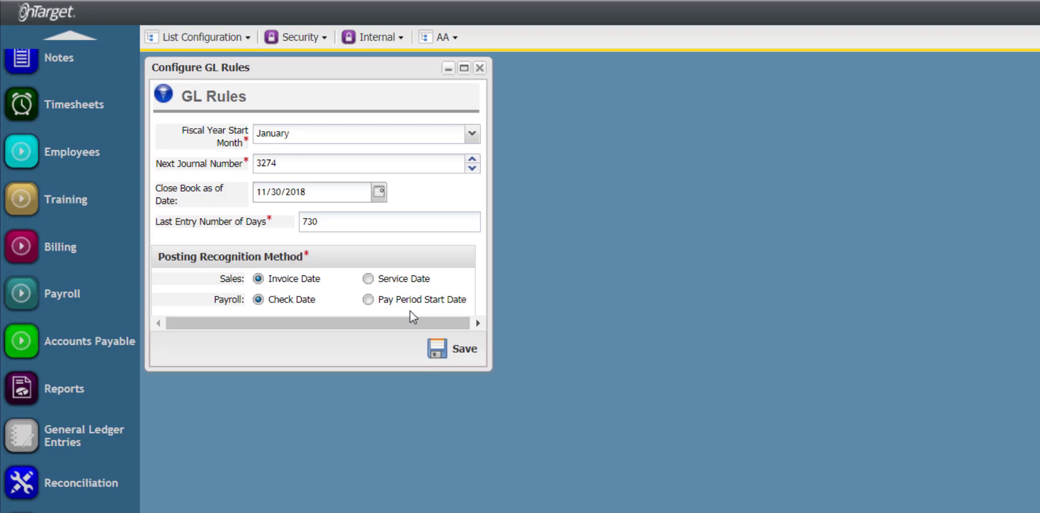
pyautogui.moveTo(479, 69)
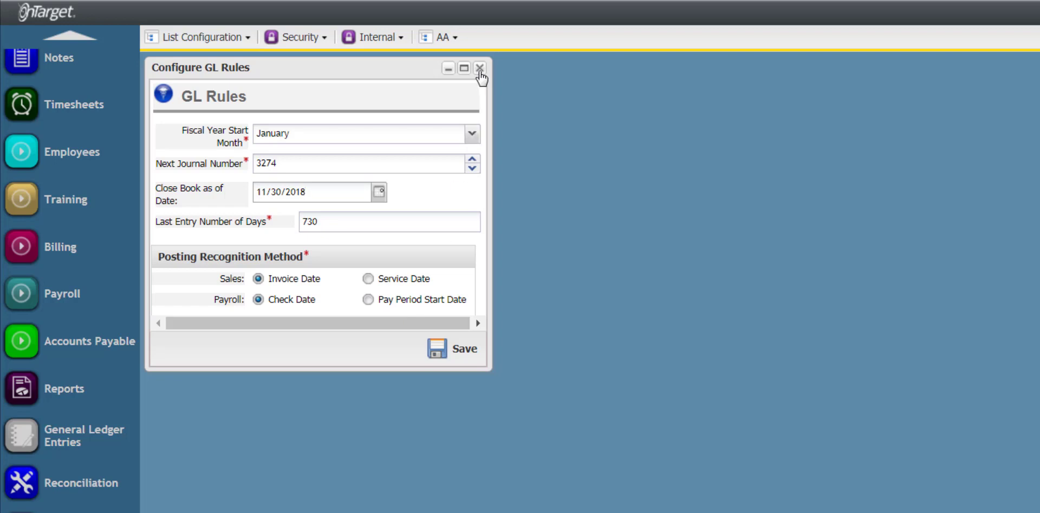
# Leave GL Rules and show the GL Program Codes list (AFL, Day Support, Periodics, Respite) with Billing expanded
pyautogui.click(219, 41)
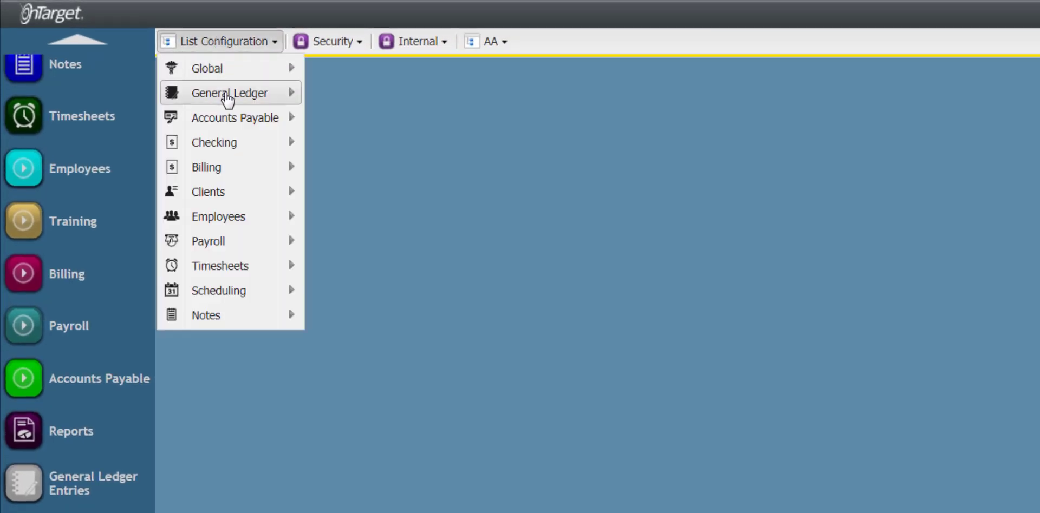
pyautogui.moveTo(230, 92)
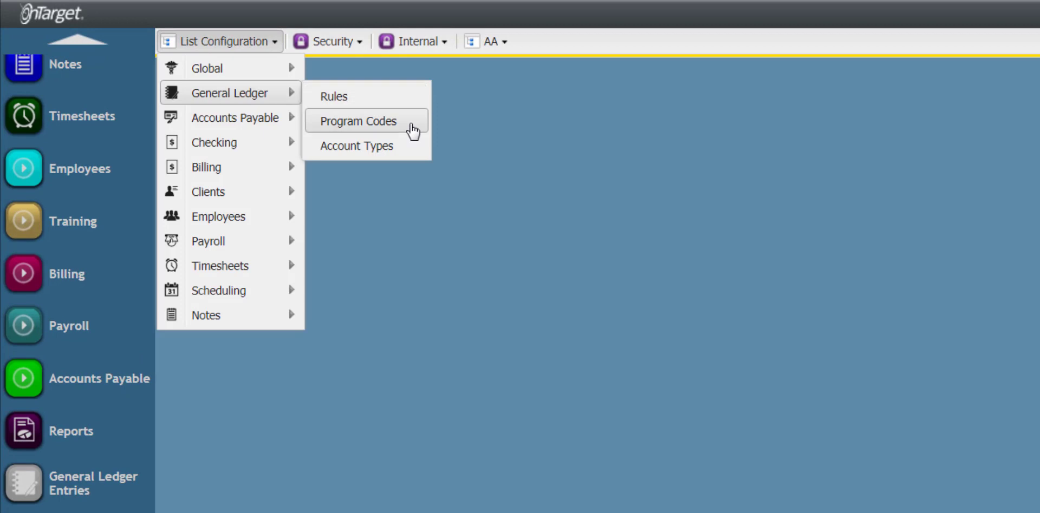
pyautogui.click(357, 122)
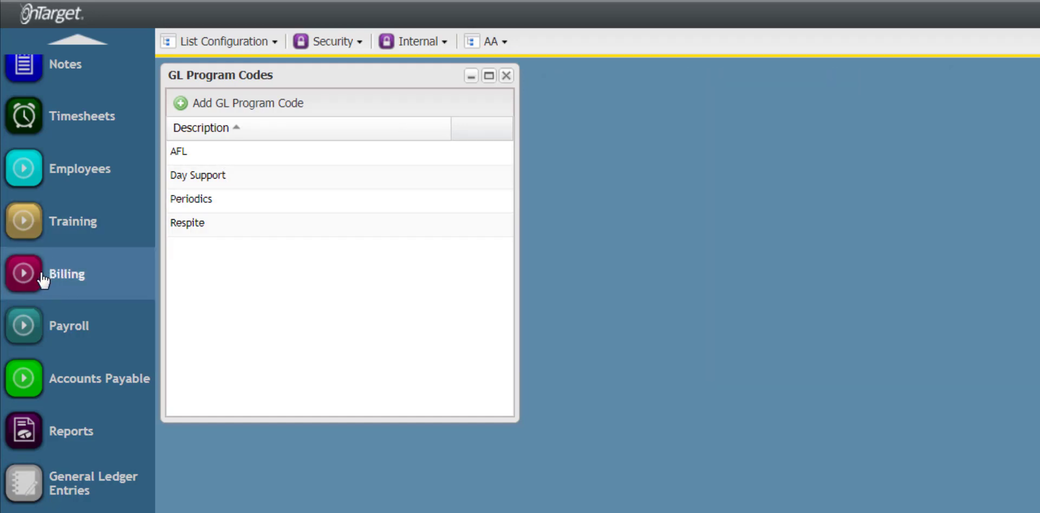
pyautogui.click(65, 274)
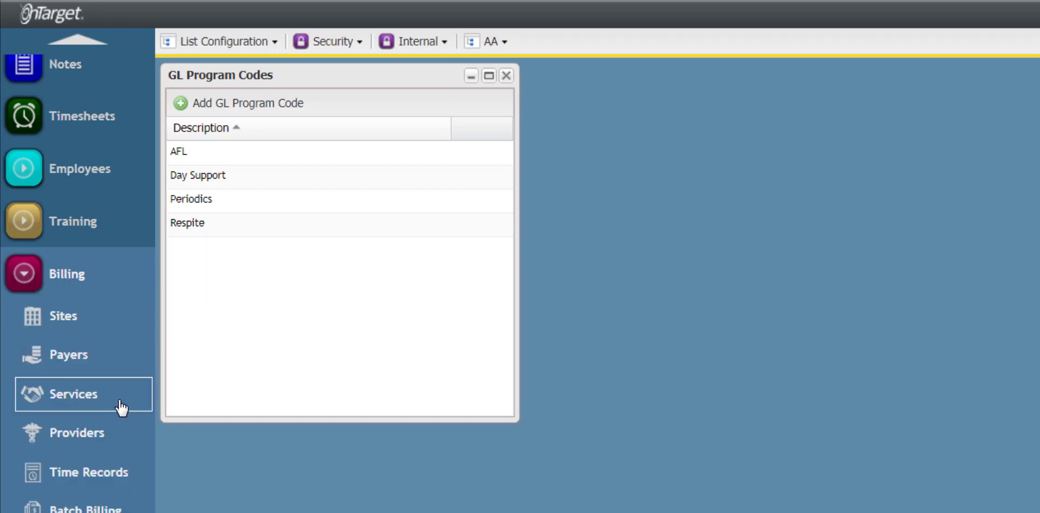
pyautogui.click(73, 394)
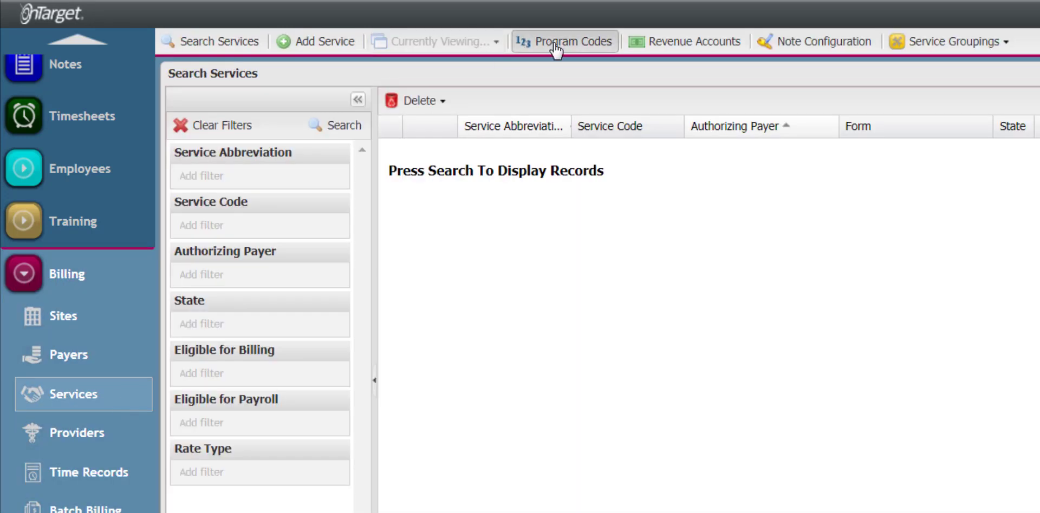
pyautogui.click(564, 41)
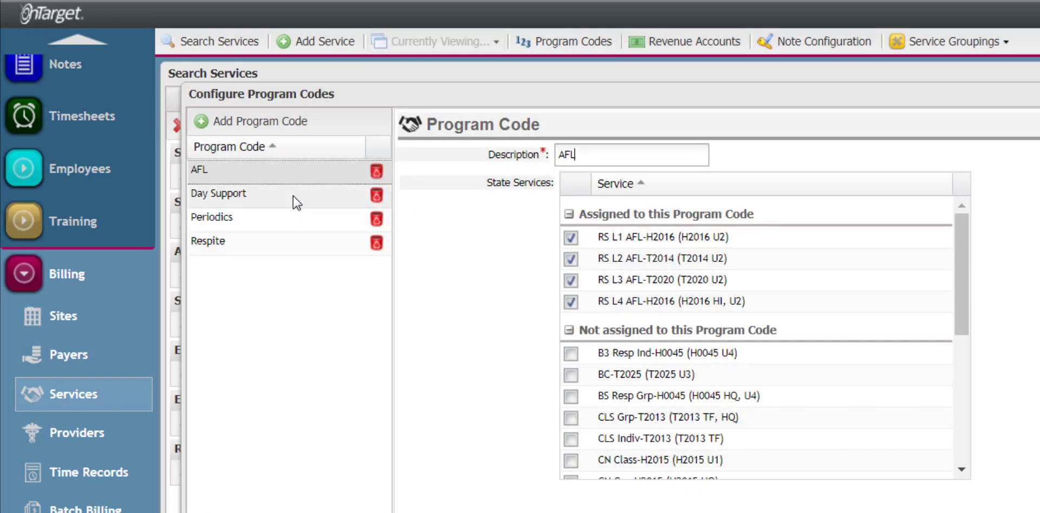
pyautogui.click(219, 194)
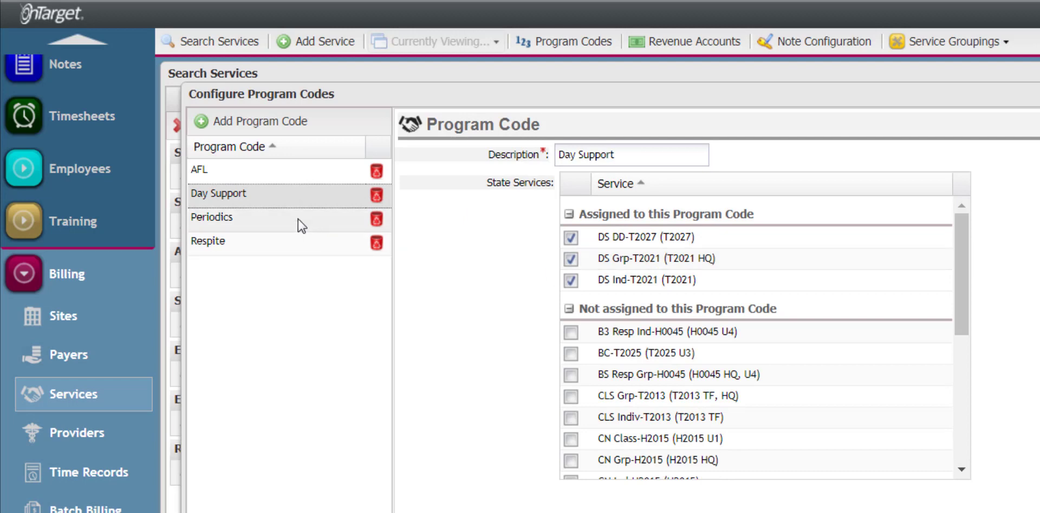
pyautogui.click(211, 218)
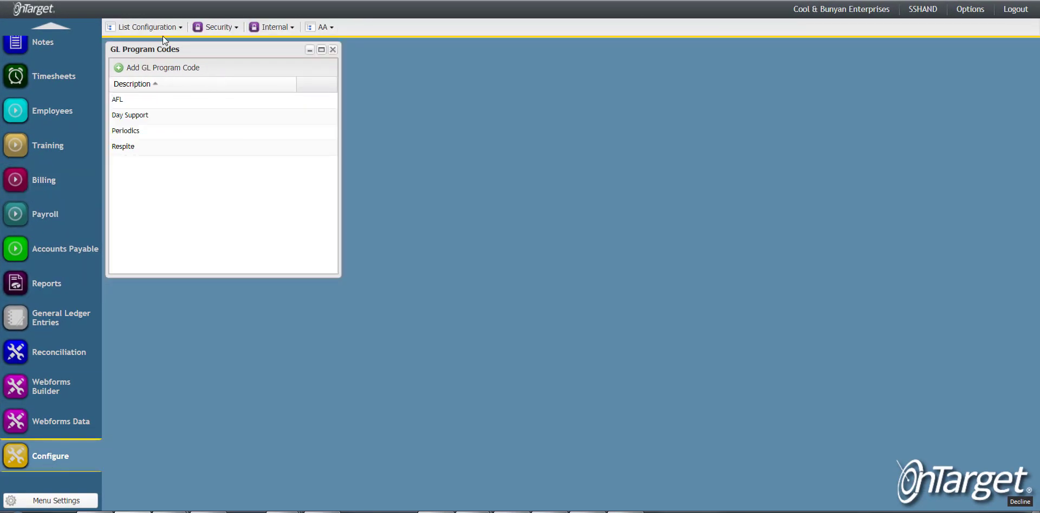
# Show the GL Account Types list with A, L, R, E, Q and QE
pyautogui.click(147, 27)
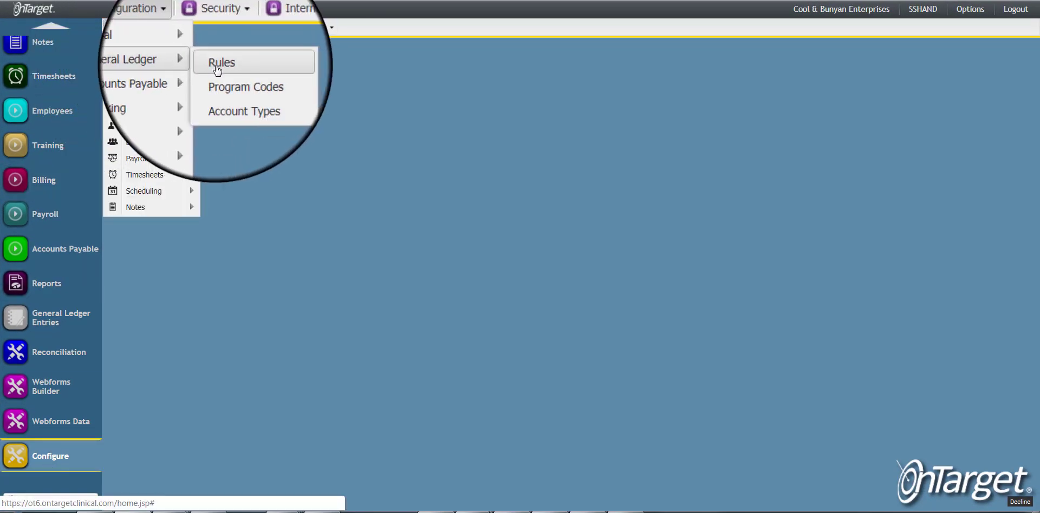
pyautogui.click(243, 111)
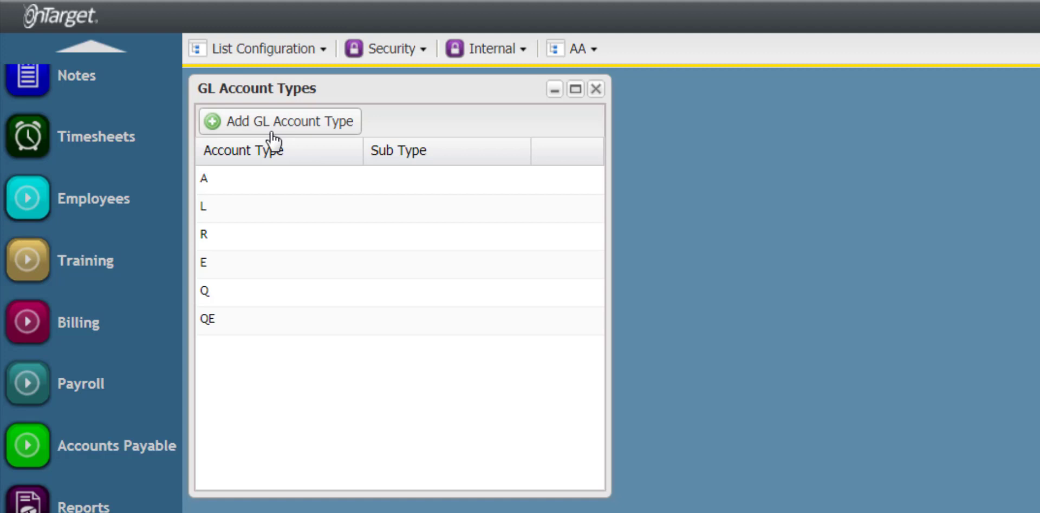
pyautogui.moveTo(743, 105)
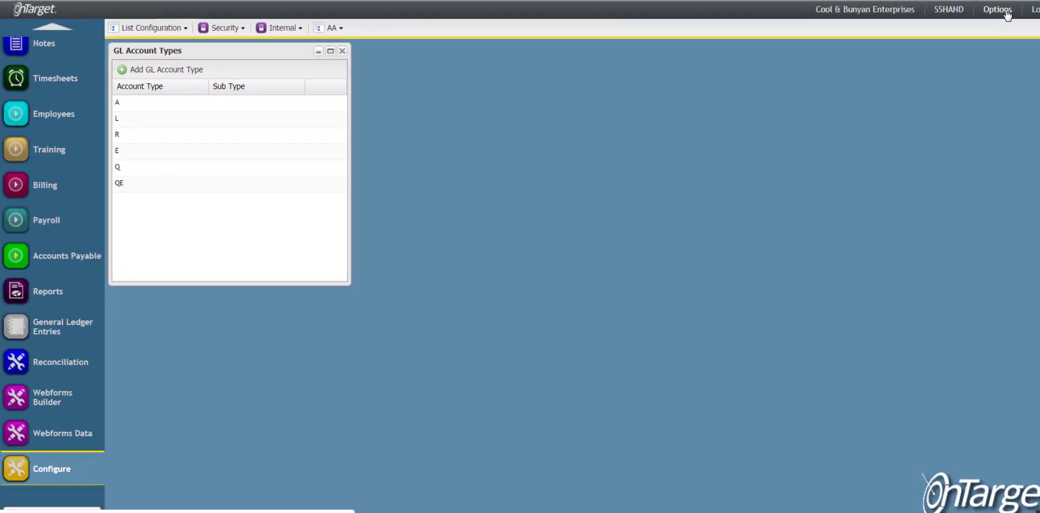
# Bring up the Contact Support form from the Options menu
pyautogui.click(996, 9)
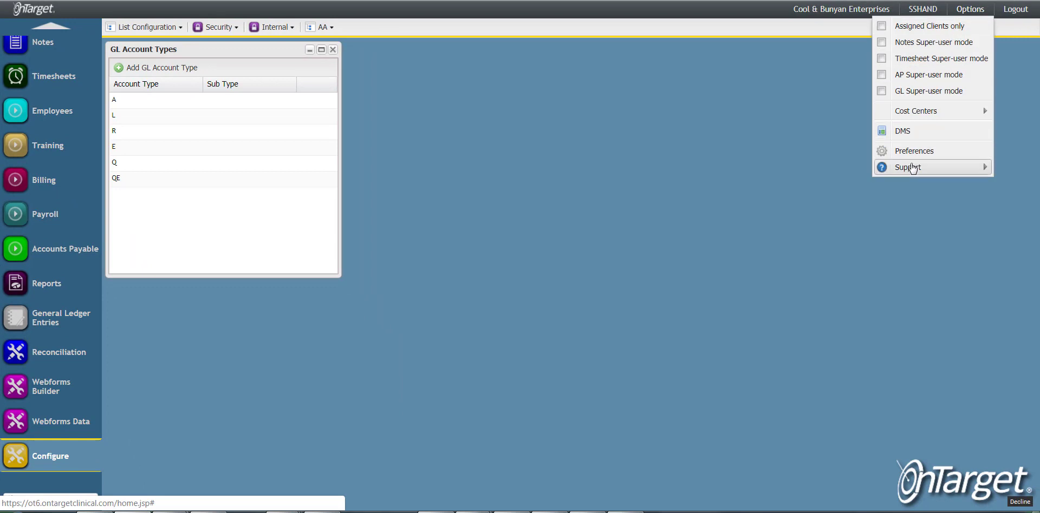
pyautogui.click(908, 167)
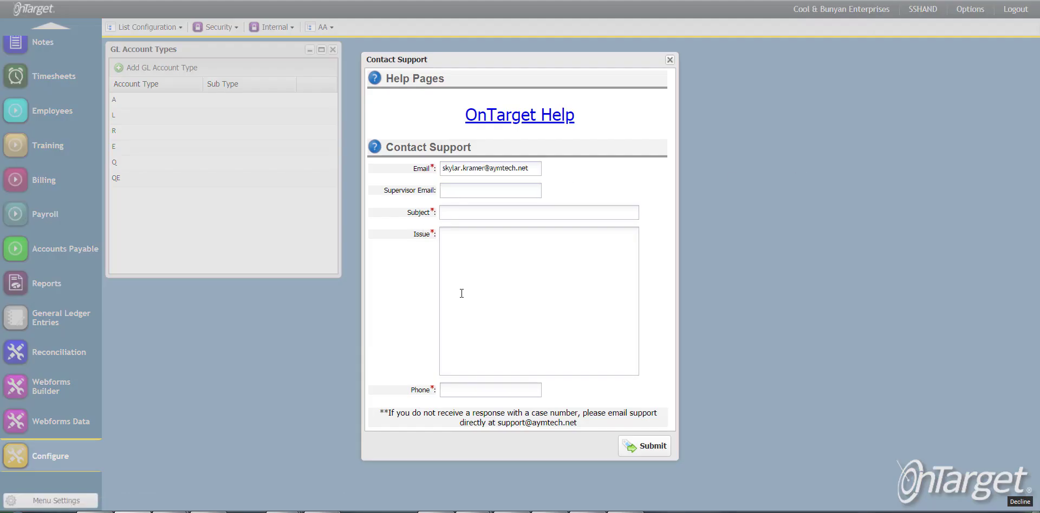